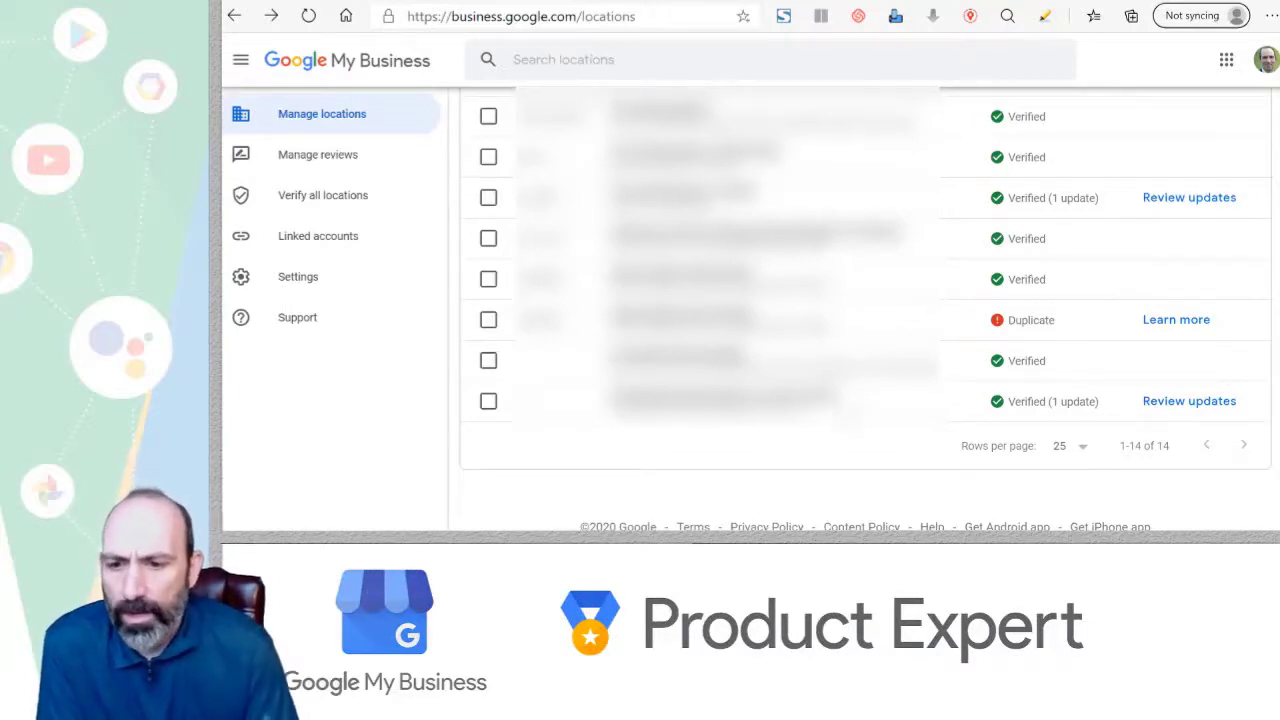
{"action": "mouse_move", "coordinate": [1176, 320]}
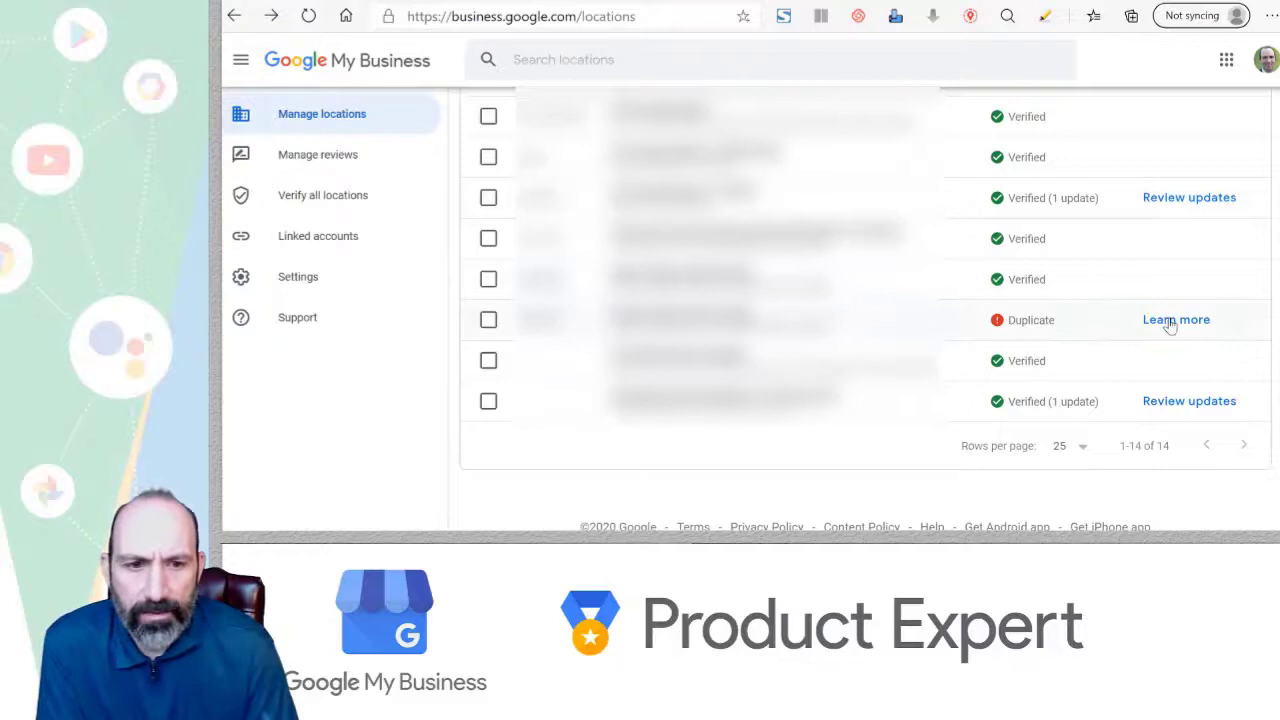
- From 'Learn more' next to Duplicate, answer Yes to controlling the account that verified the business
{"action": "left_click", "coordinate": [1176, 320]}
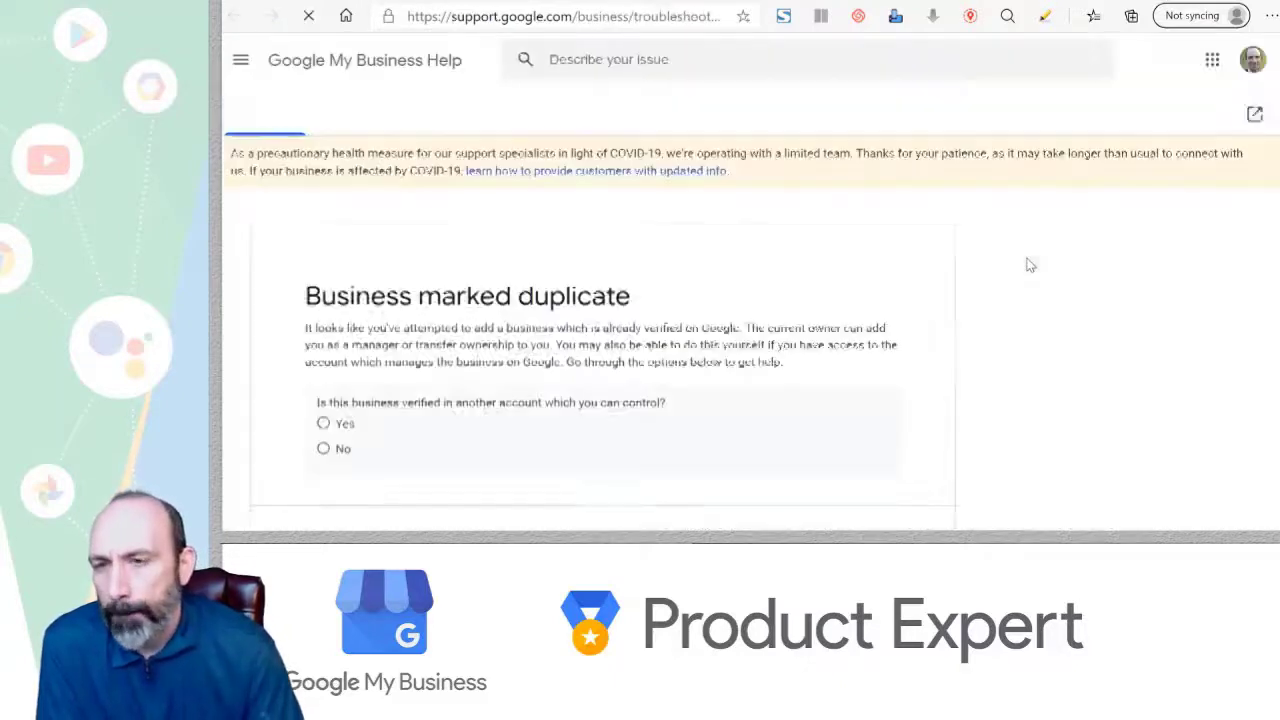
{"action": "scroll", "scroll_direction": "down", "scroll_amount": 3}
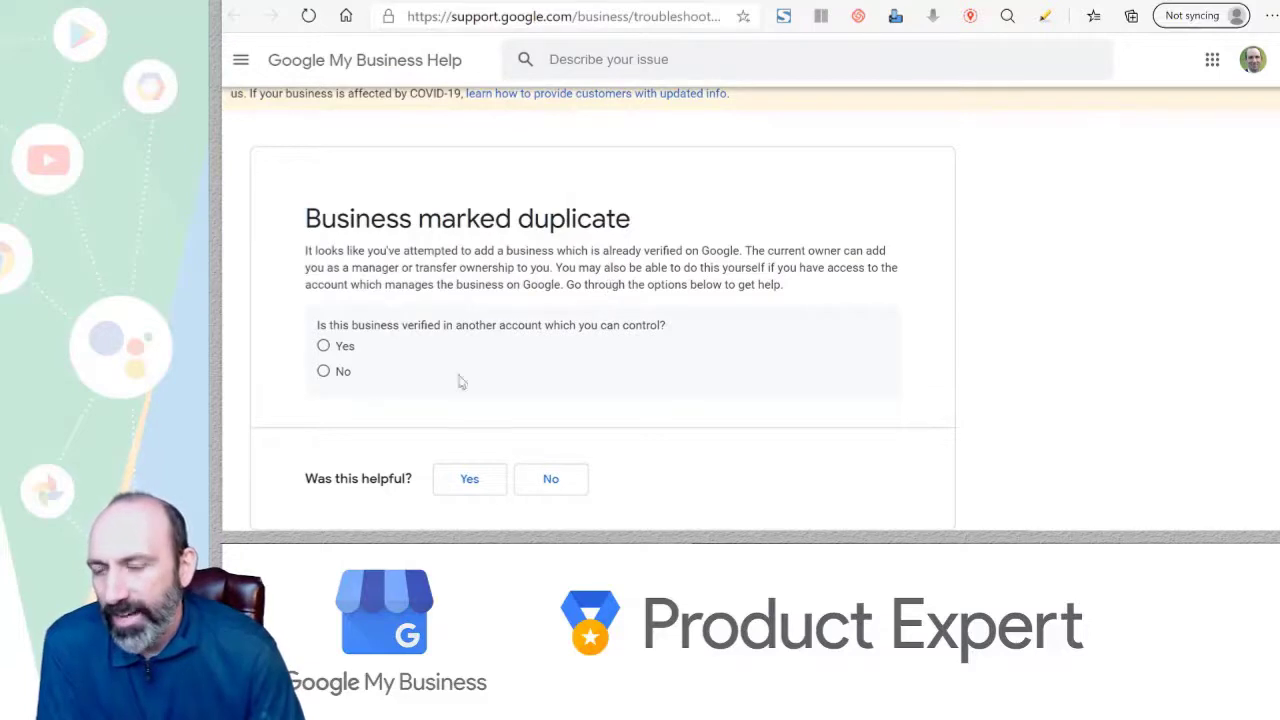
{"action": "mouse_move", "coordinate": [500, 360]}
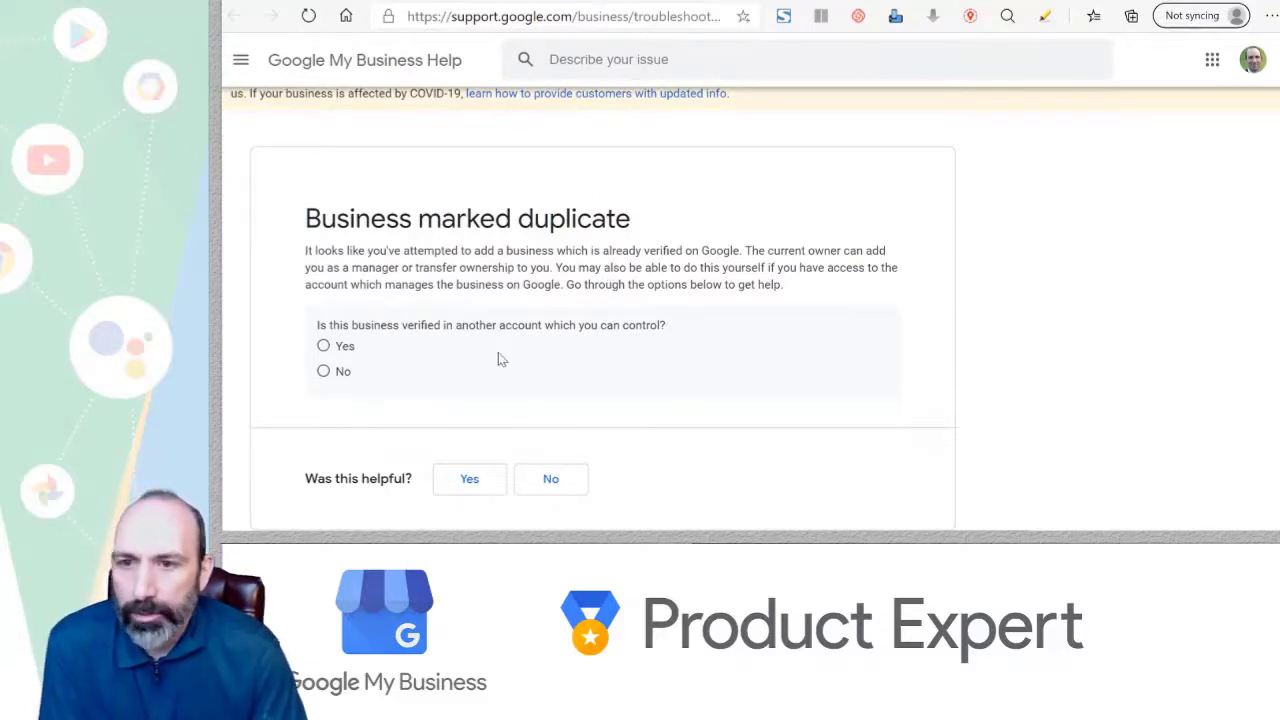
{"action": "scroll", "scroll_direction": "down", "scroll_amount": 3}
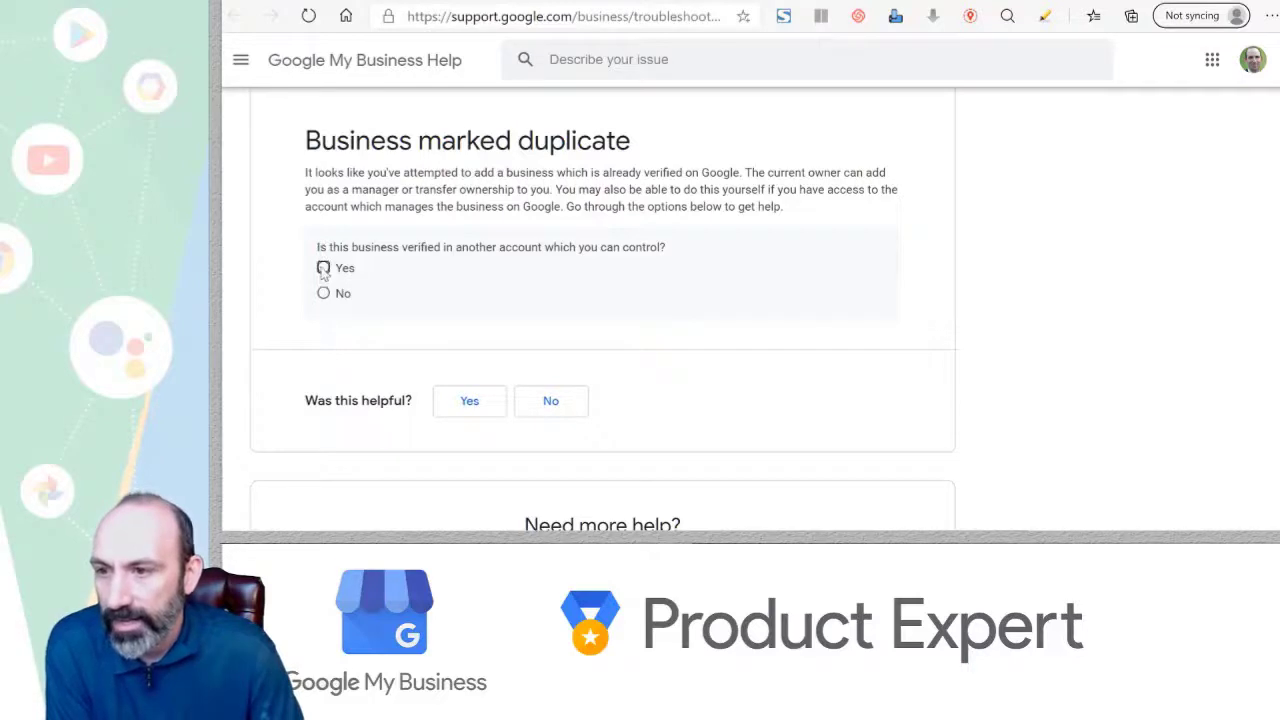
{"action": "left_click", "coordinate": [324, 268]}
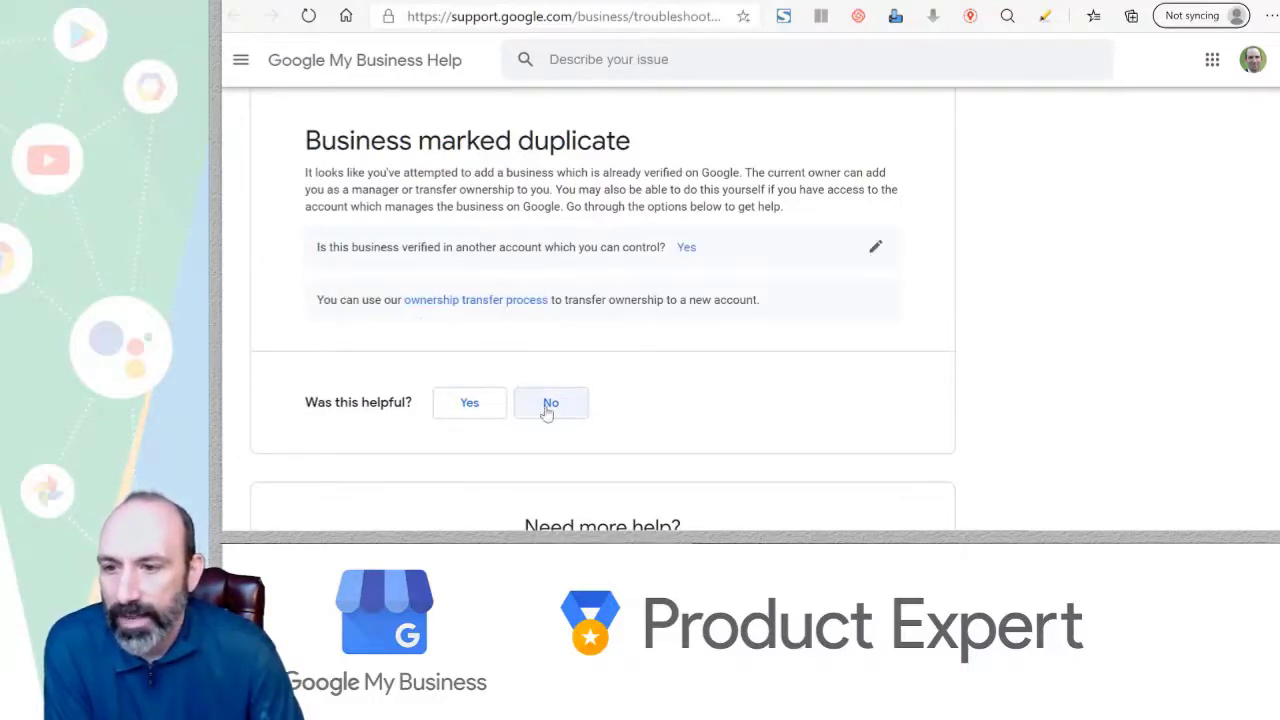
{"action": "left_click", "coordinate": [550, 402]}
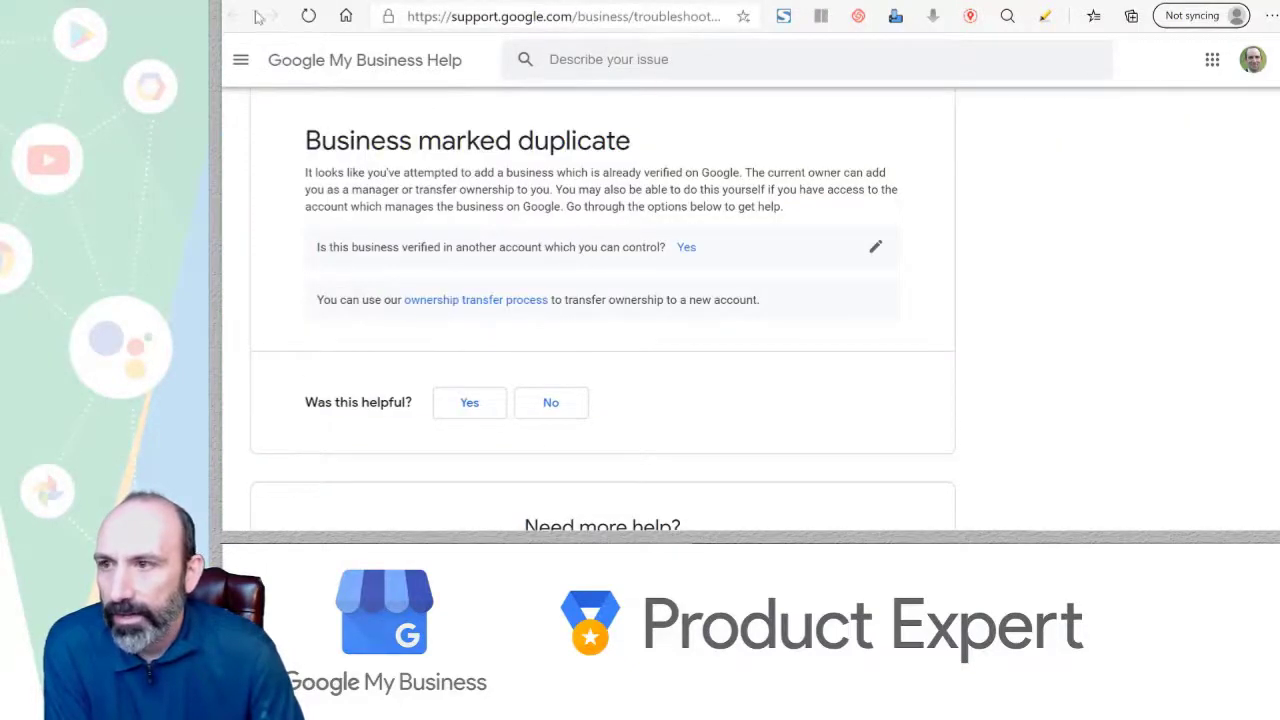
{"action": "mouse_move", "coordinate": [716, 236]}
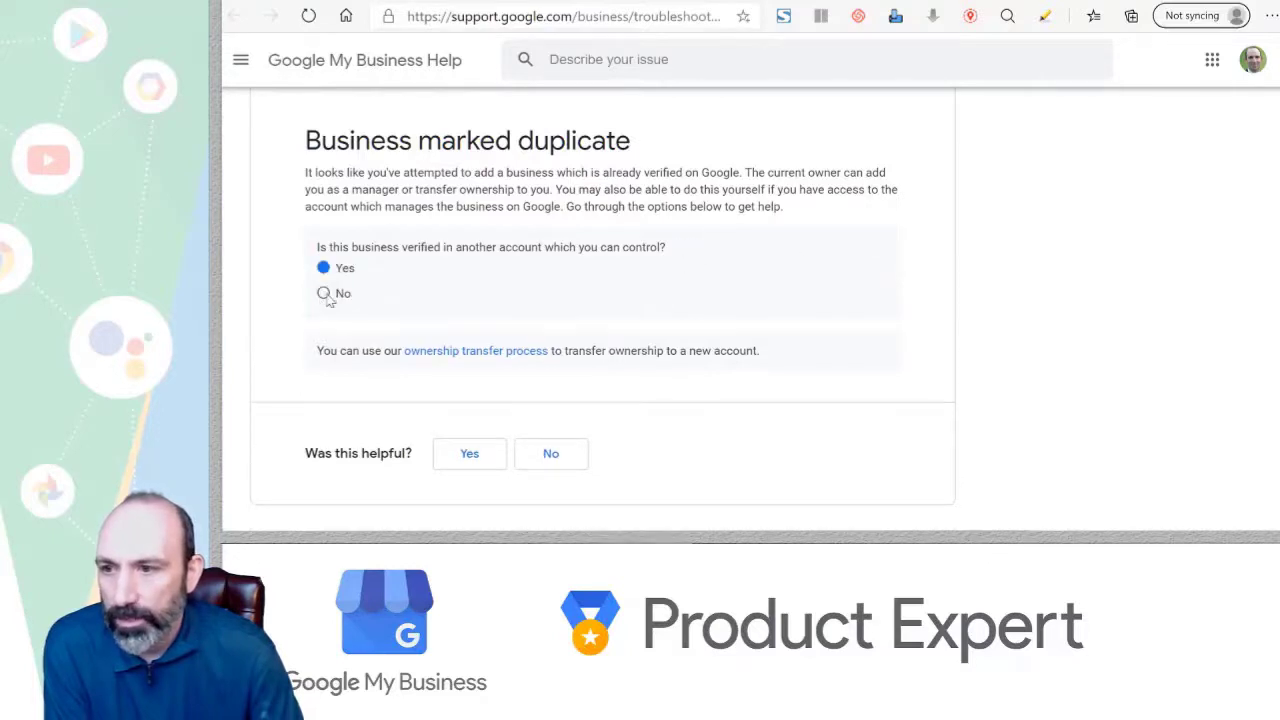
- Answer No to controlling the other account and Yes to being able to contact the verifier
{"action": "left_click", "coordinate": [324, 292]}
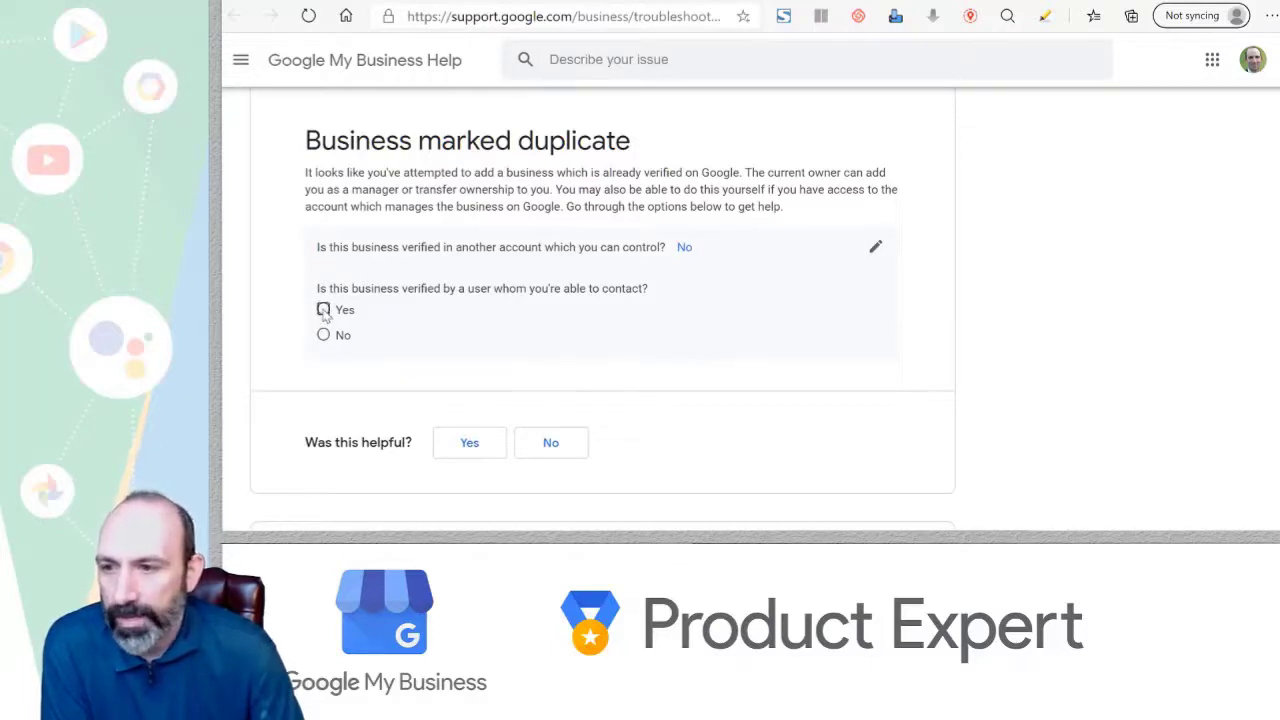
{"action": "left_click", "coordinate": [324, 308]}
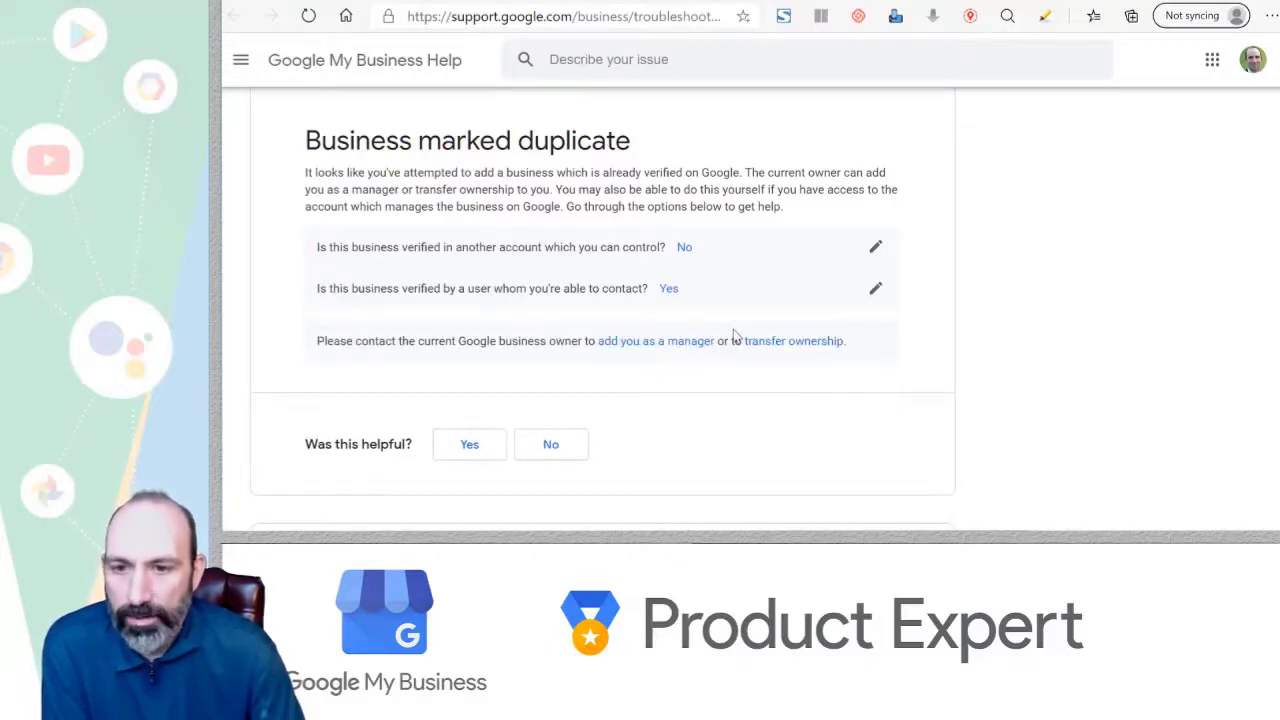
{"action": "mouse_move", "coordinate": [796, 316]}
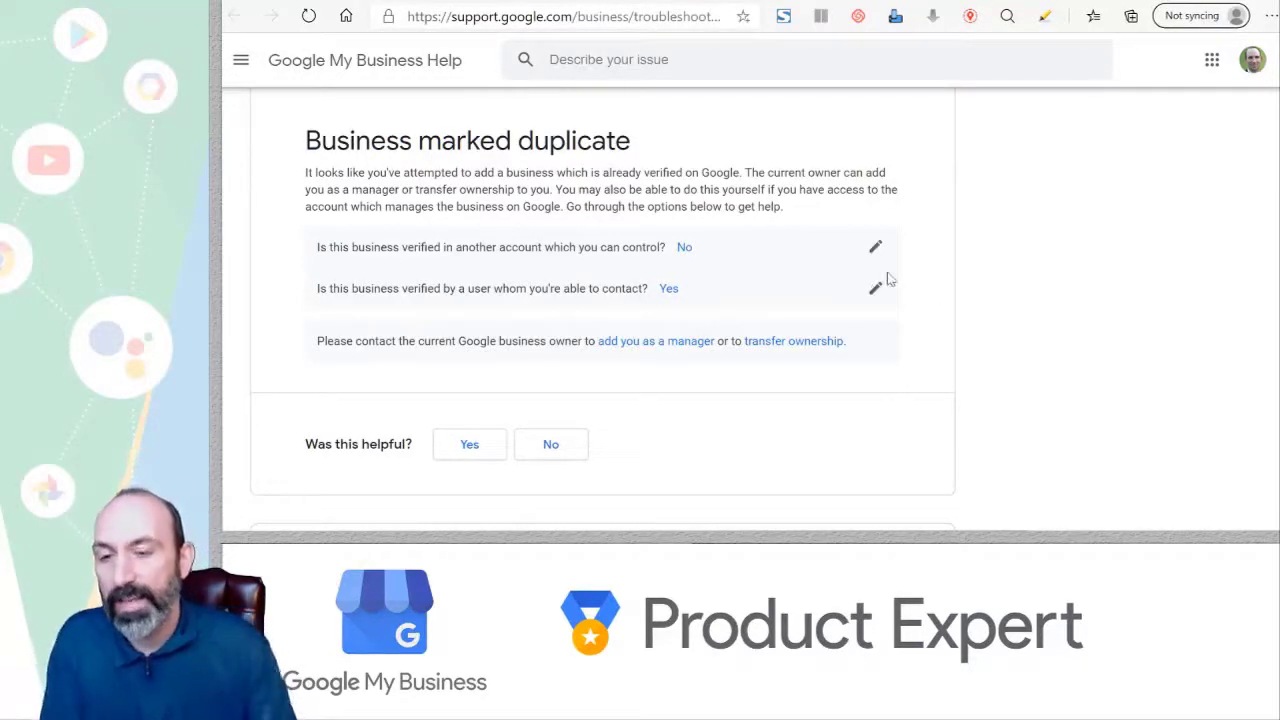
{"action": "mouse_move", "coordinate": [700, 216]}
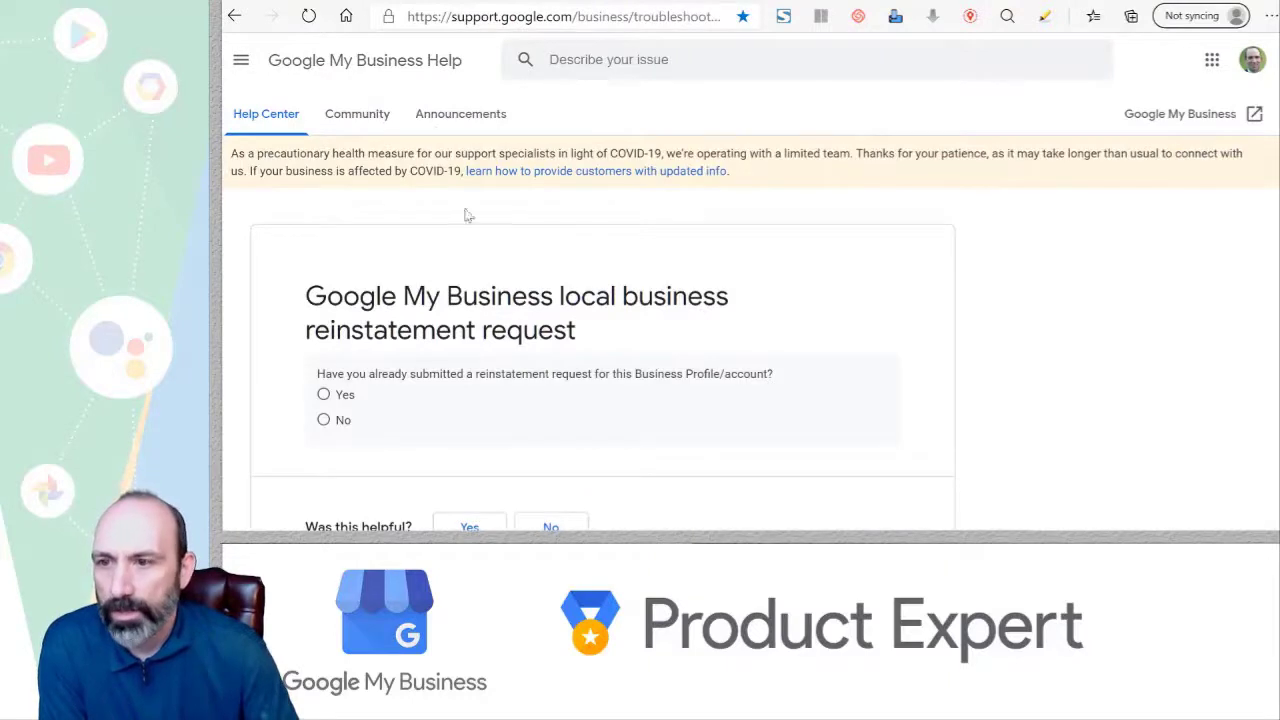
{"action": "mouse_move", "coordinate": [770, 418]}
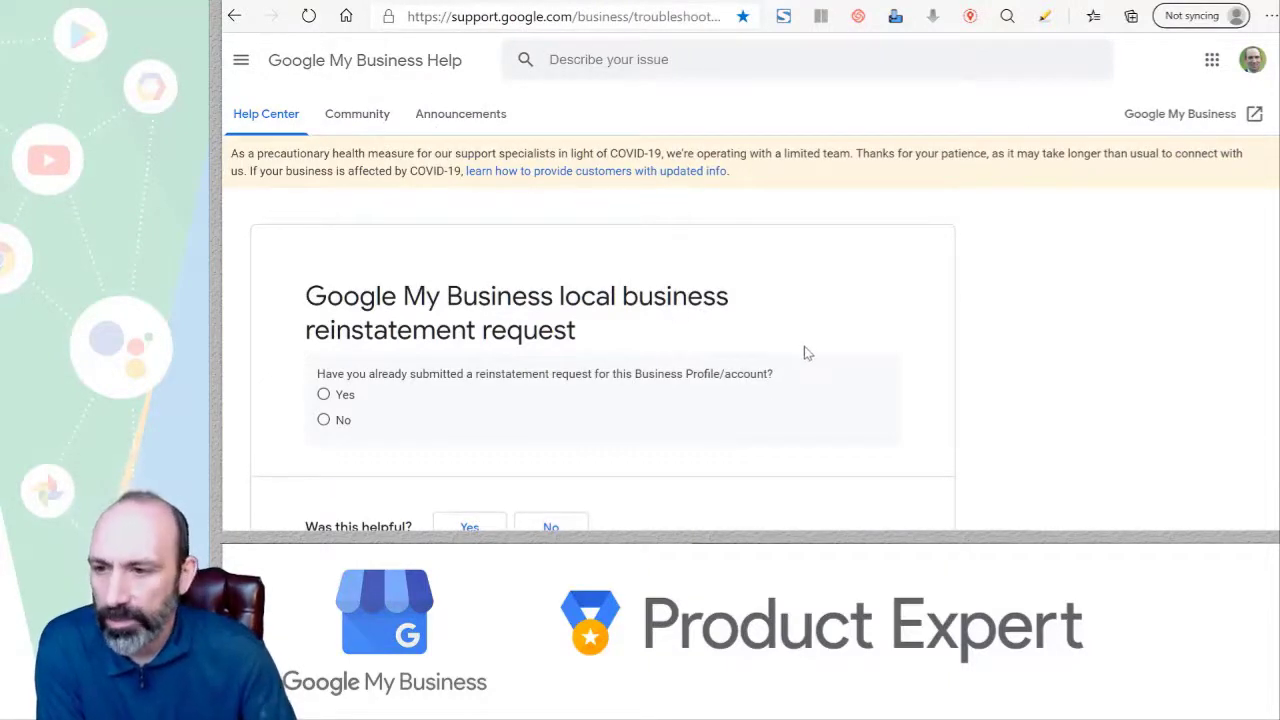
- Answer the reinstatement questions: no prior request, official representative, compliant profile, no face-to-face business, correct address
{"action": "scroll", "scroll_direction": "down", "scroll_amount": 3}
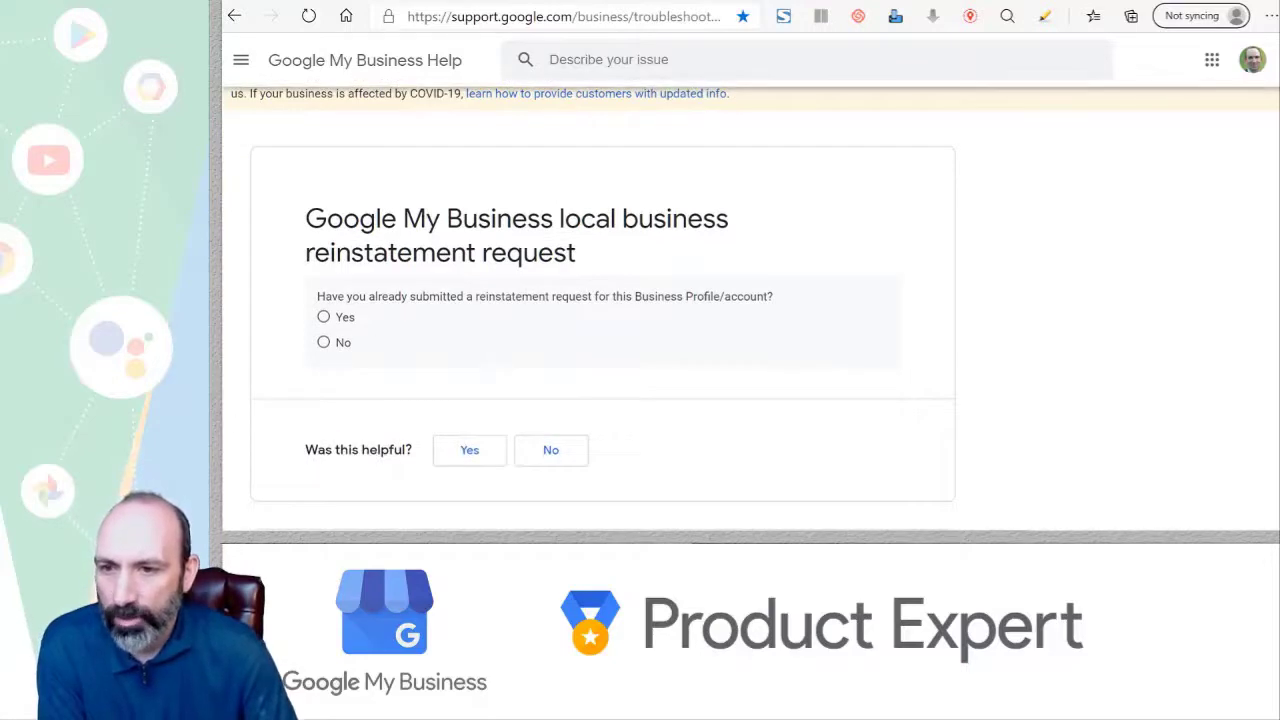
{"action": "scroll", "scroll_direction": "down", "scroll_amount": 3}
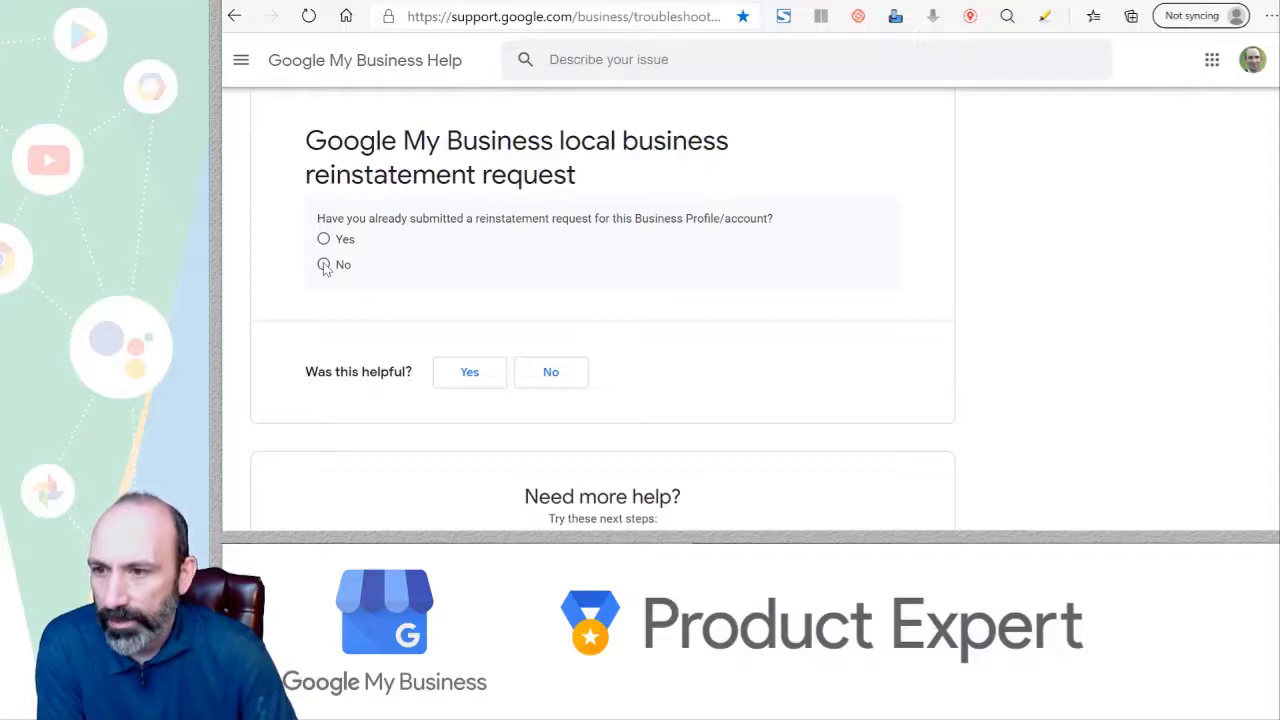
{"action": "left_click", "coordinate": [324, 264]}
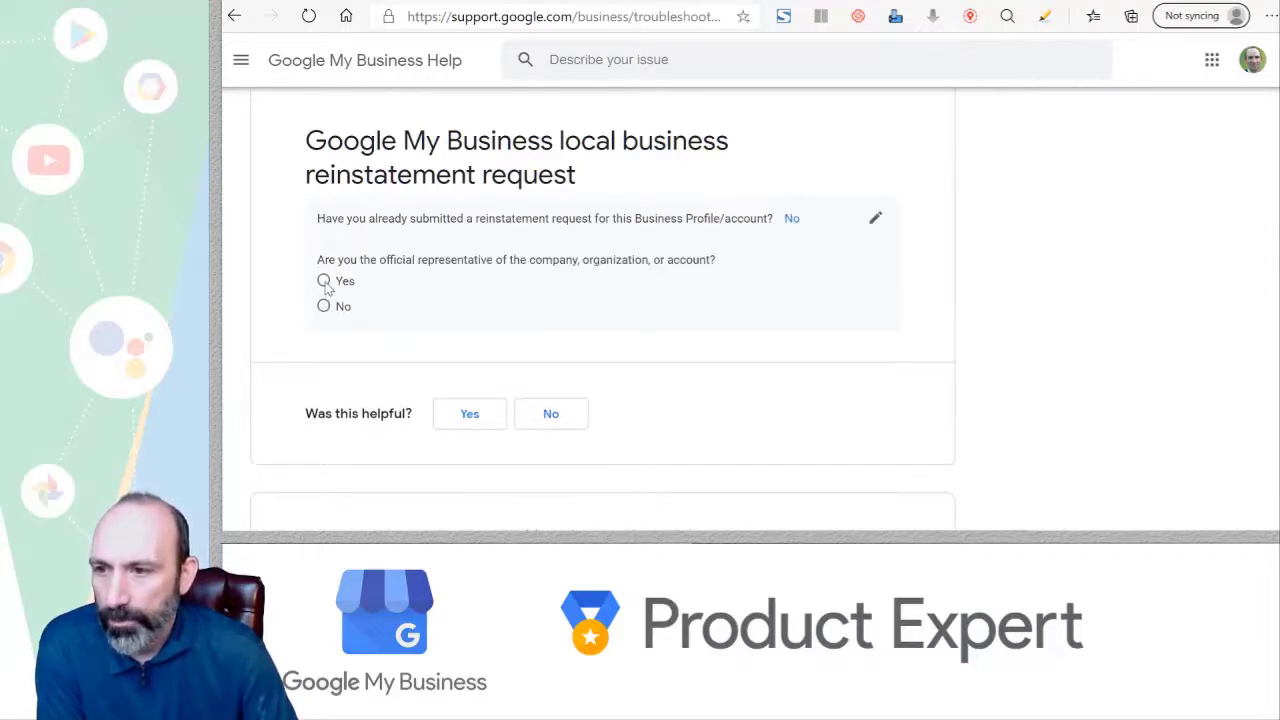
{"action": "left_click", "coordinate": [324, 280]}
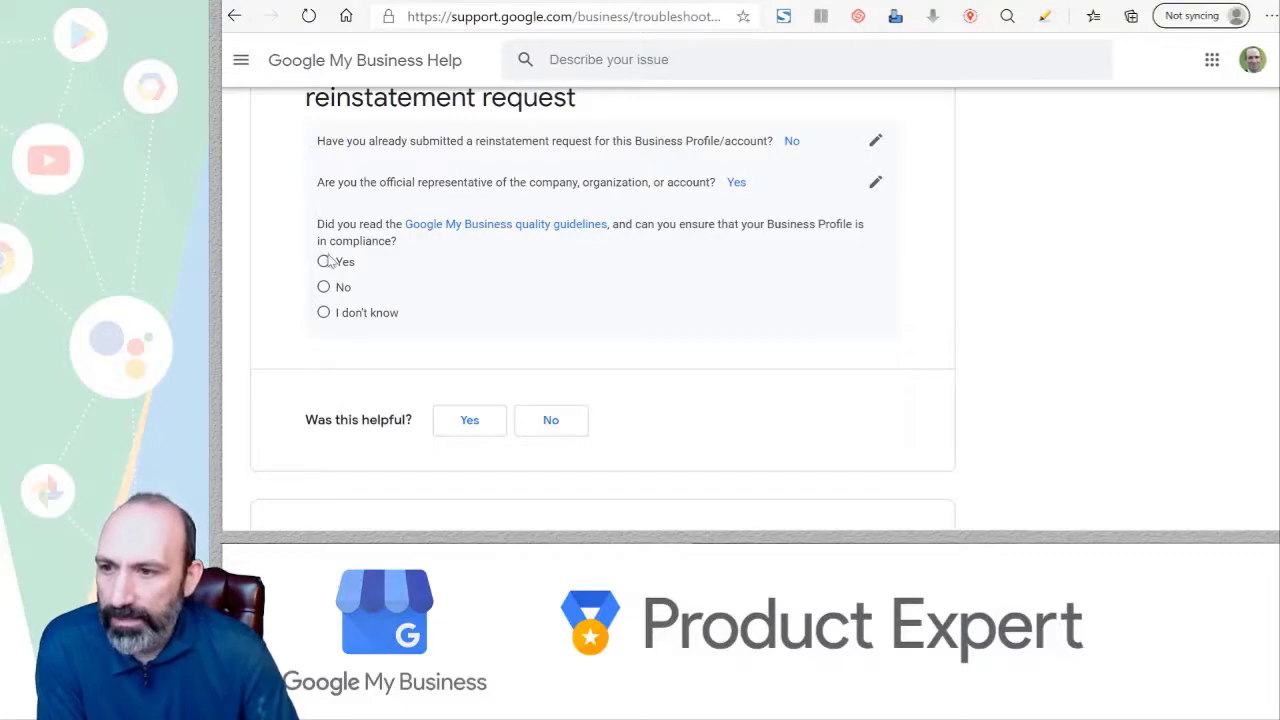
{"action": "left_click", "coordinate": [324, 260]}
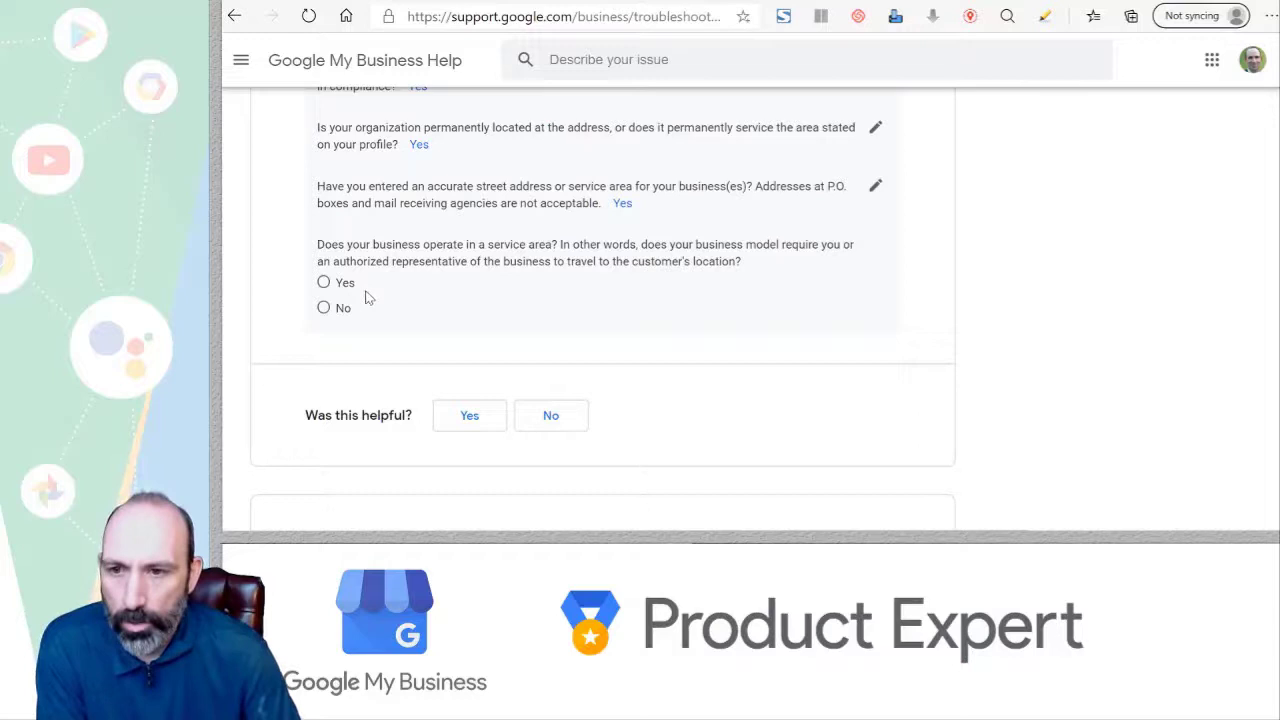
{"action": "mouse_move", "coordinate": [324, 308]}
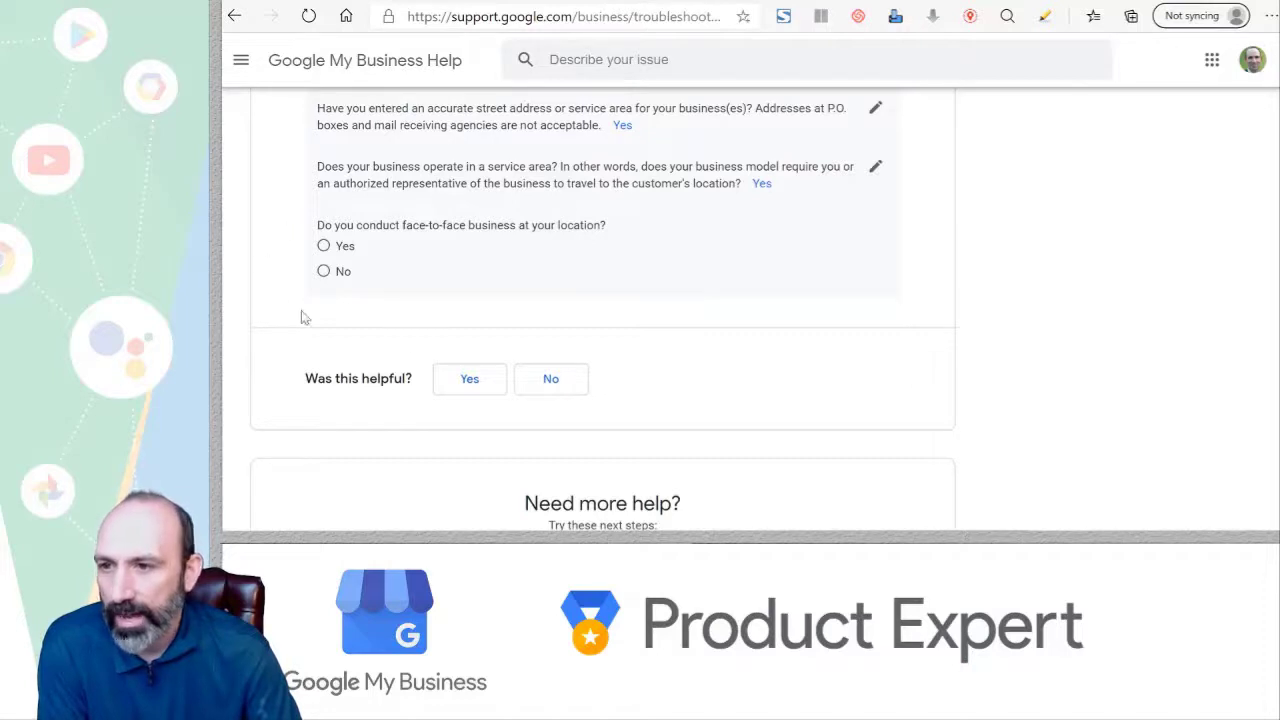
{"action": "left_click", "coordinate": [324, 272]}
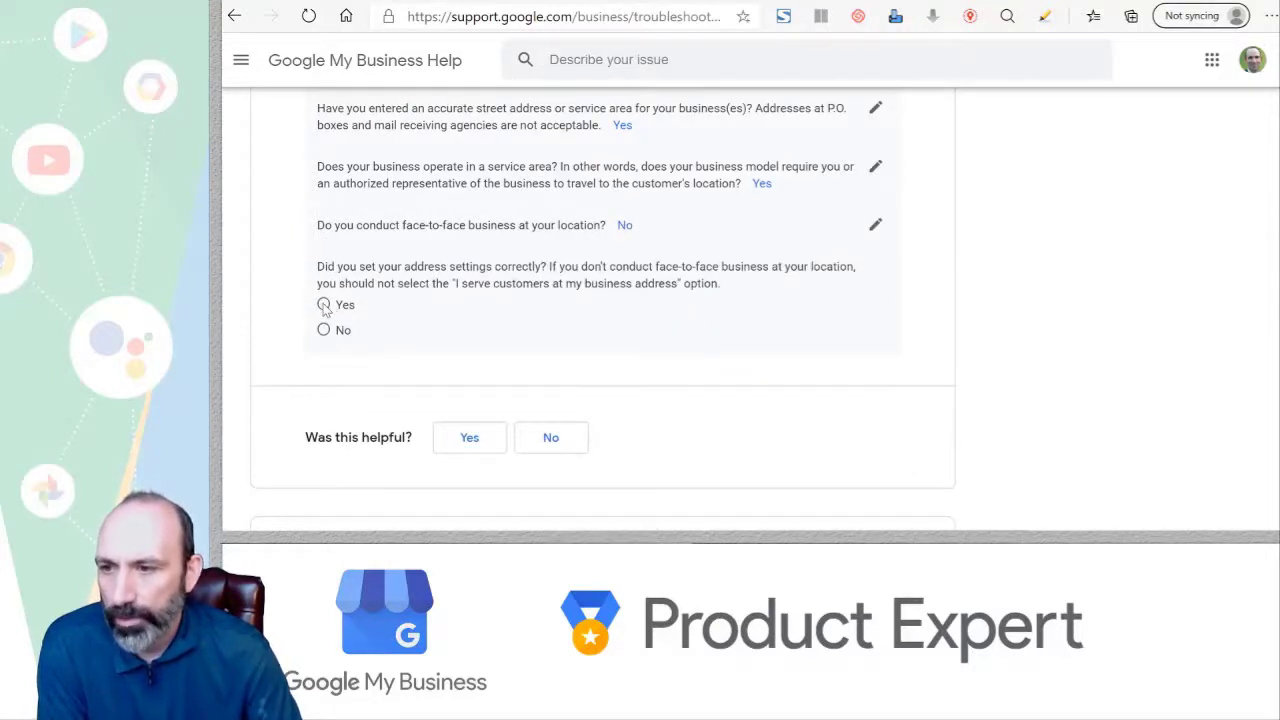
{"action": "left_click", "coordinate": [324, 304]}
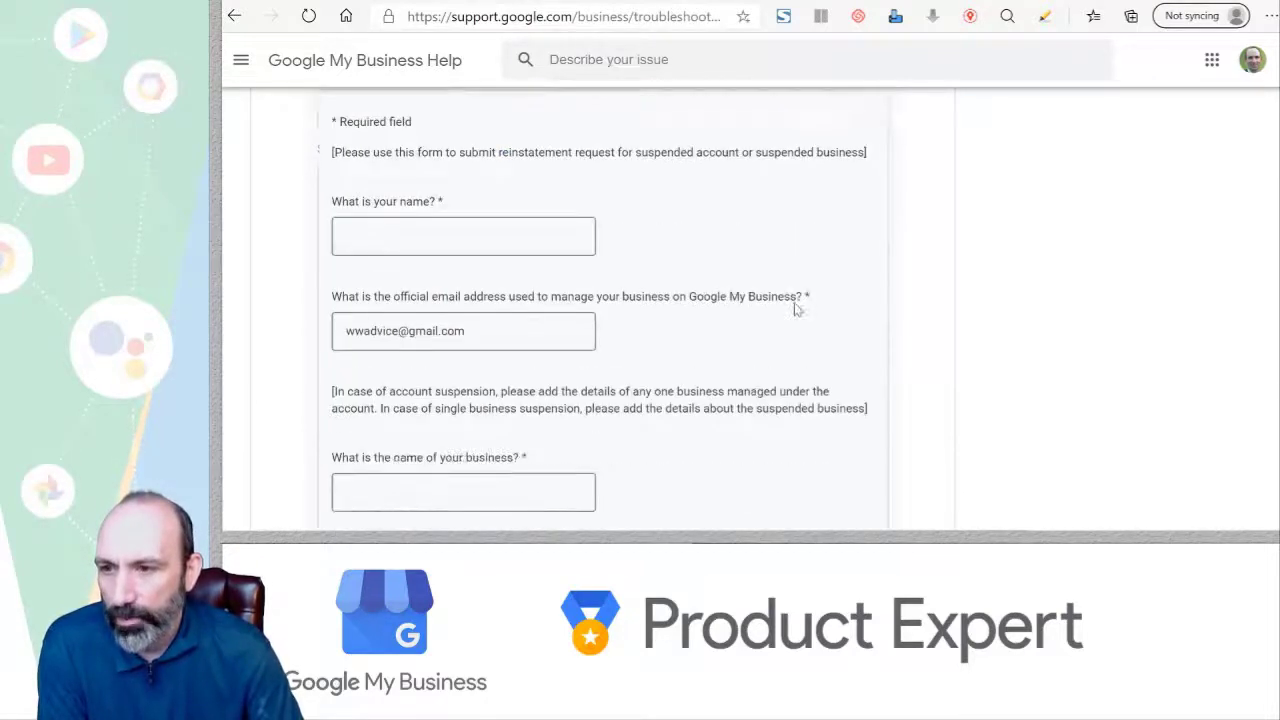
- Scroll past the phone number field and activate the Additional information box near the proof upload and Submit
{"action": "scroll", "scroll_direction": "down", "scroll_amount": 3}
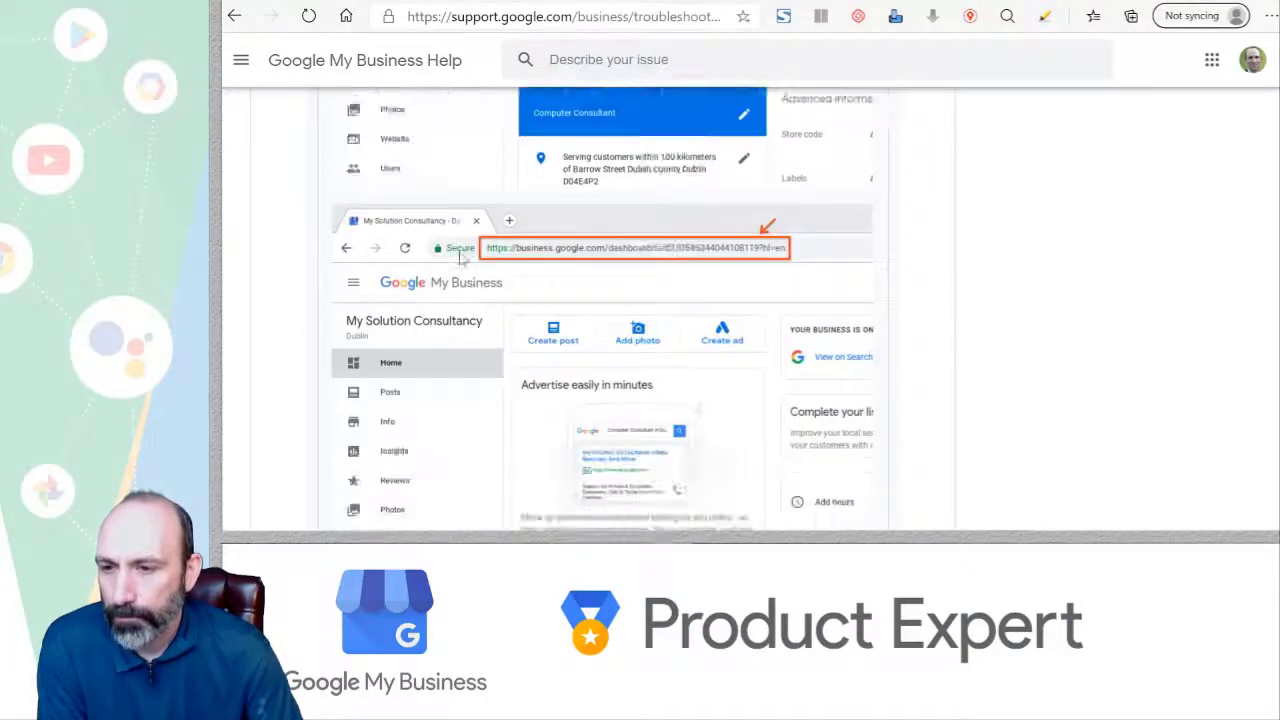
{"action": "scroll", "scroll_direction": "down", "scroll_amount": 3}
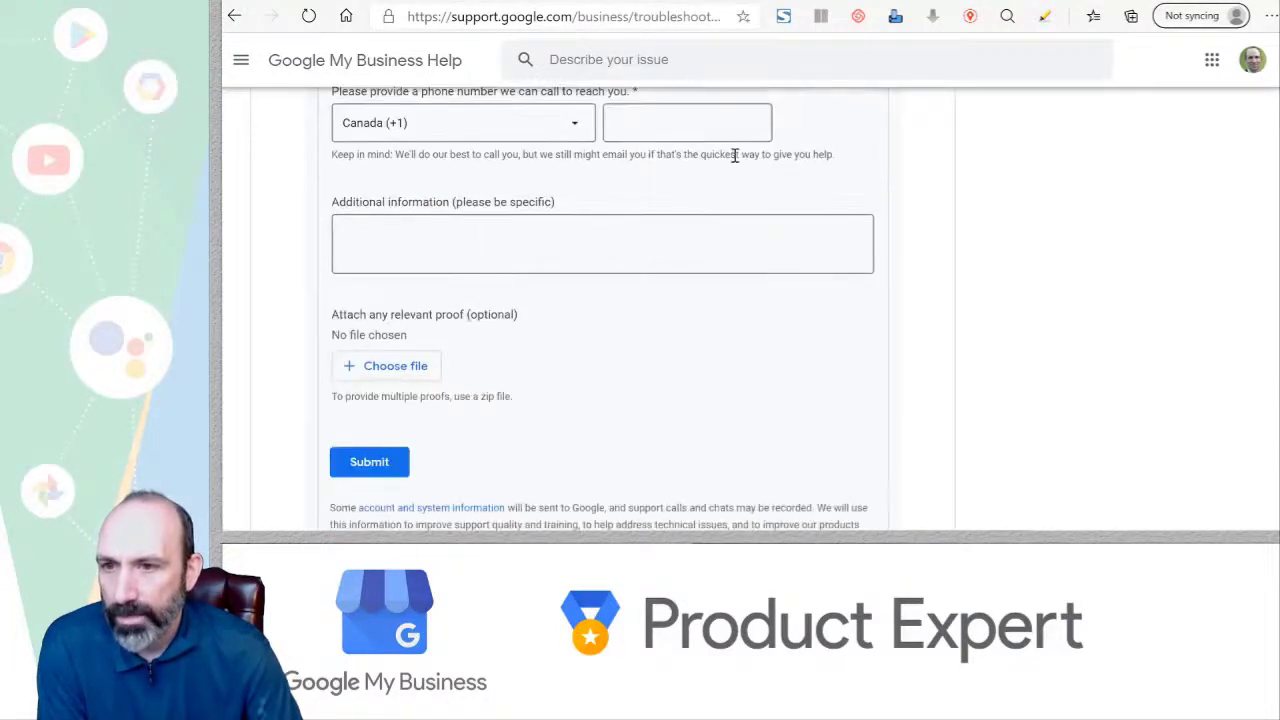
{"action": "left_click", "coordinate": [602, 244]}
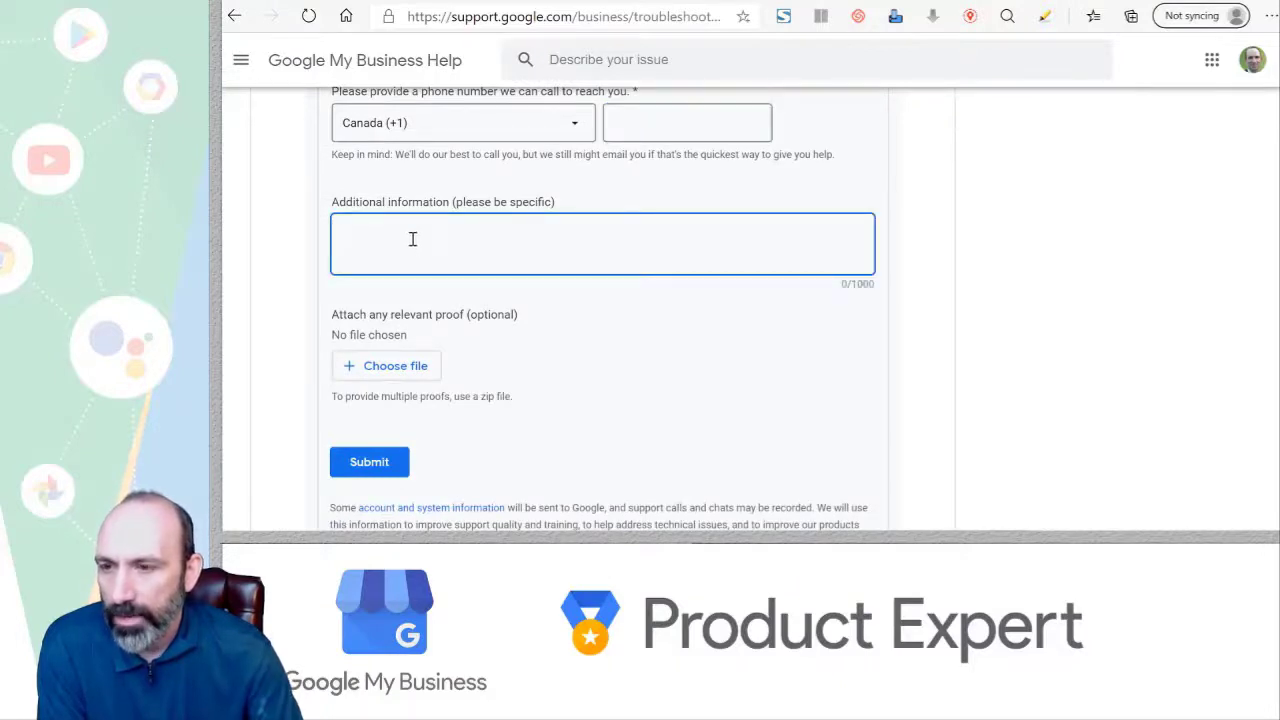
{"action": "mouse_move", "coordinate": [752, 372]}
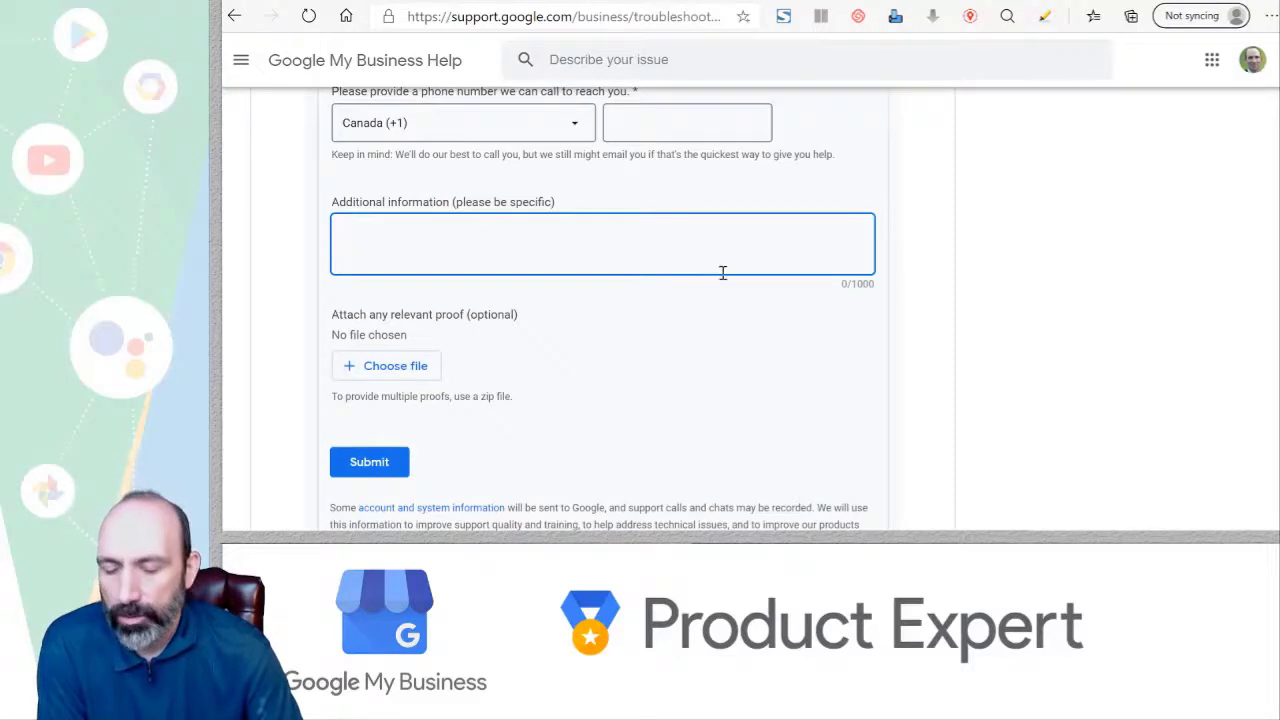
{"action": "left_click", "coordinate": [602, 244]}
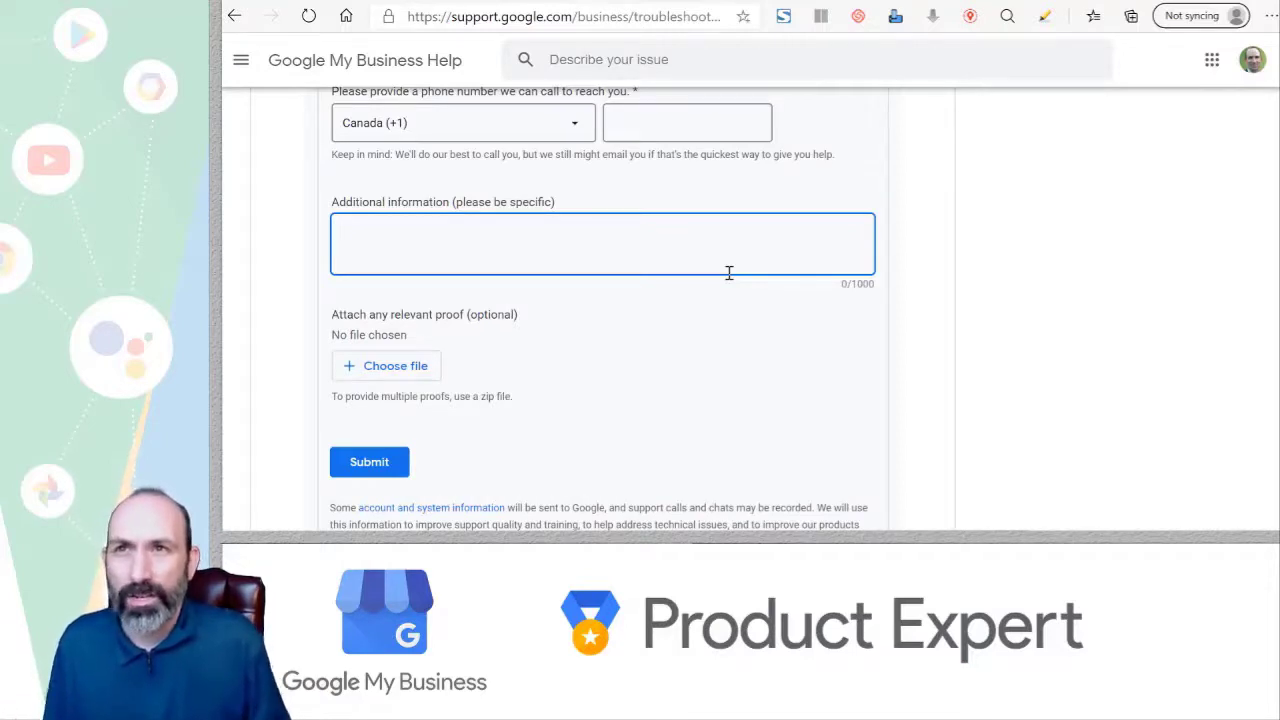
{"action": "left_click", "coordinate": [602, 244]}
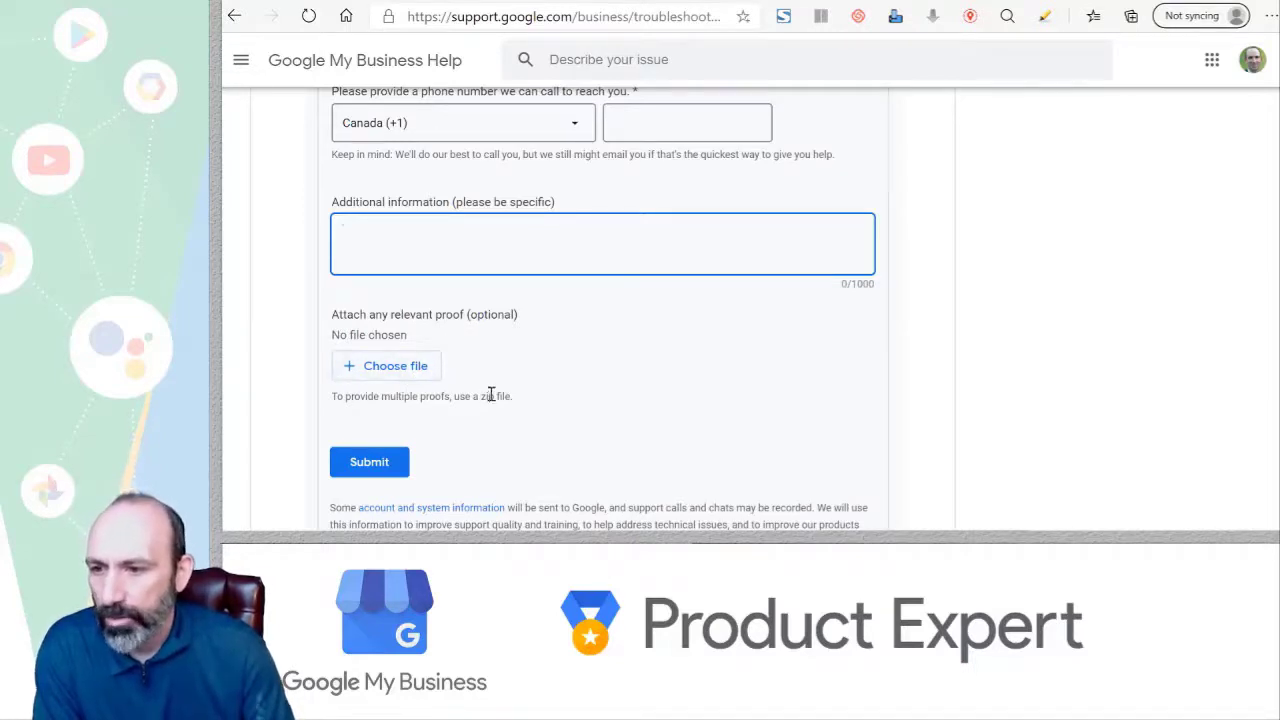
{"action": "scroll", "scroll_direction": "down", "scroll_amount": 3}
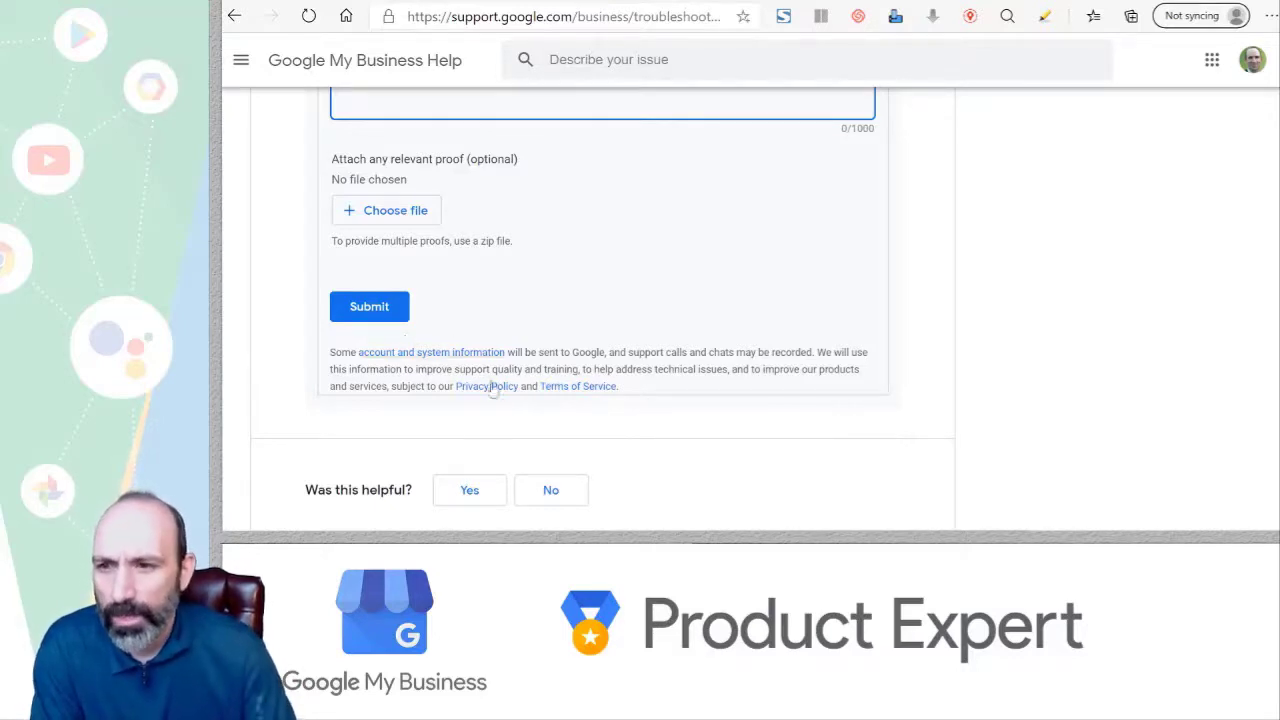
{"action": "mouse_move", "coordinate": [578, 386]}
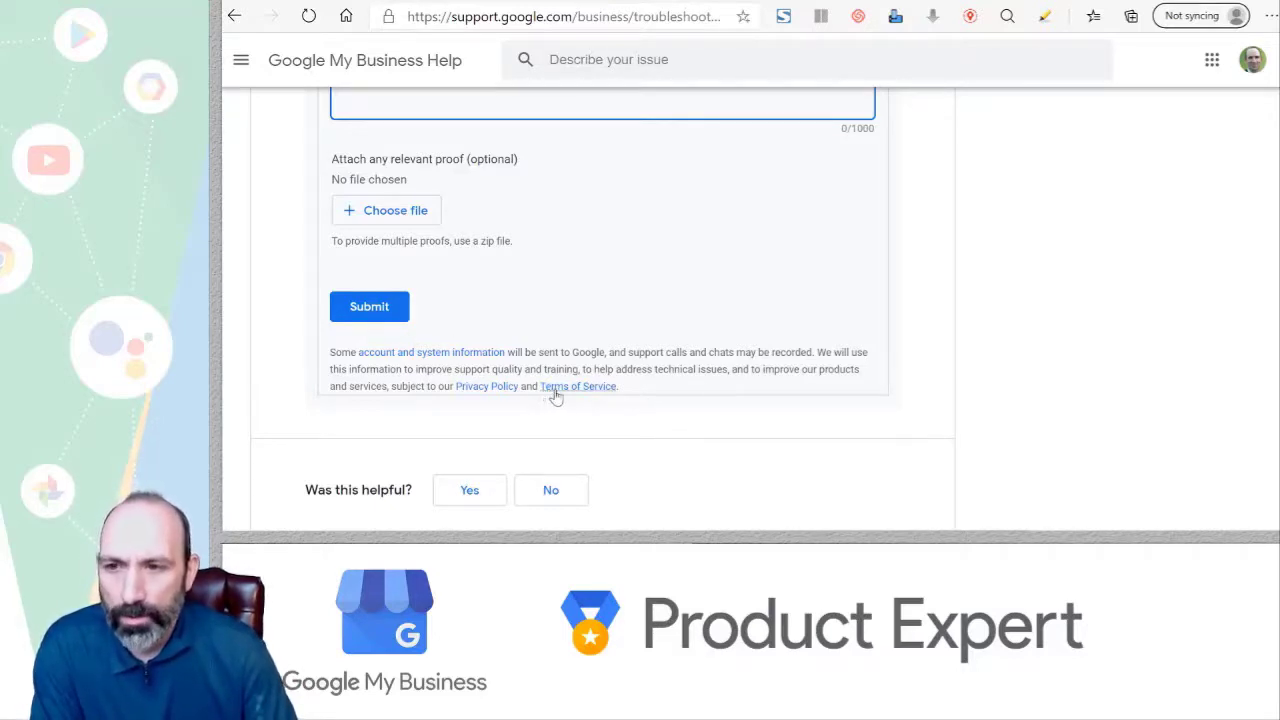